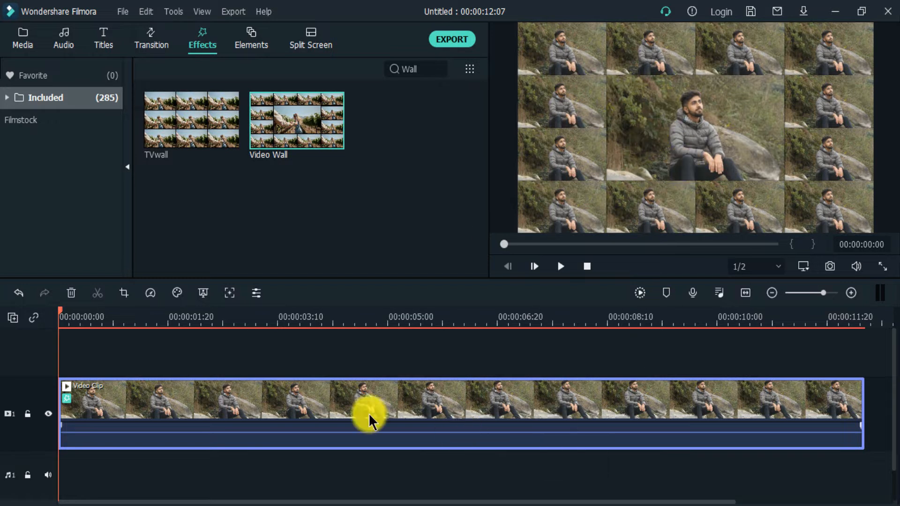
- Position the playhead at 00:00:03:00 ready to split the clip
left_click(276, 324)
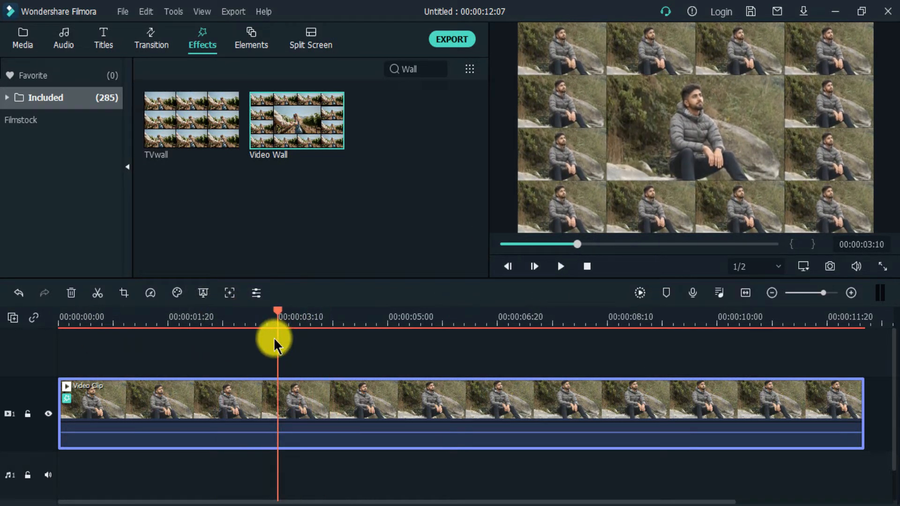
left_click_drag(278, 336, 255, 336)
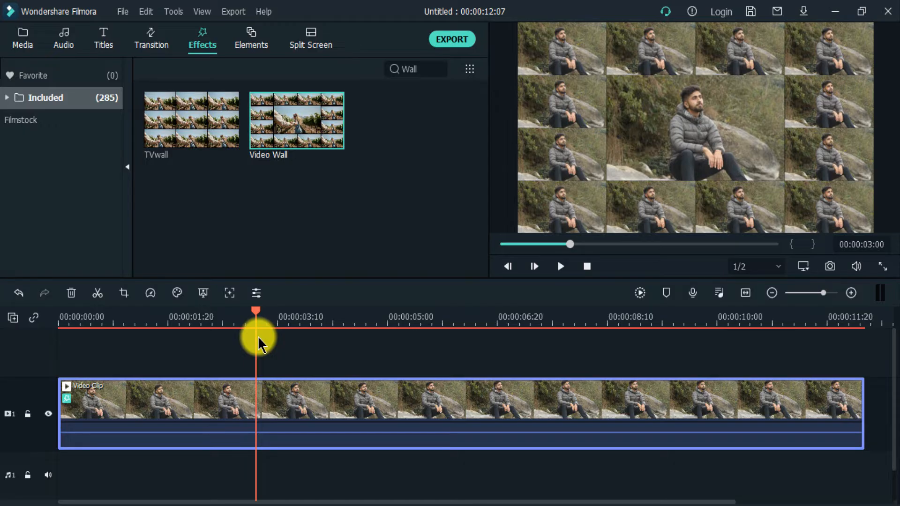
mouse_move(130, 307)
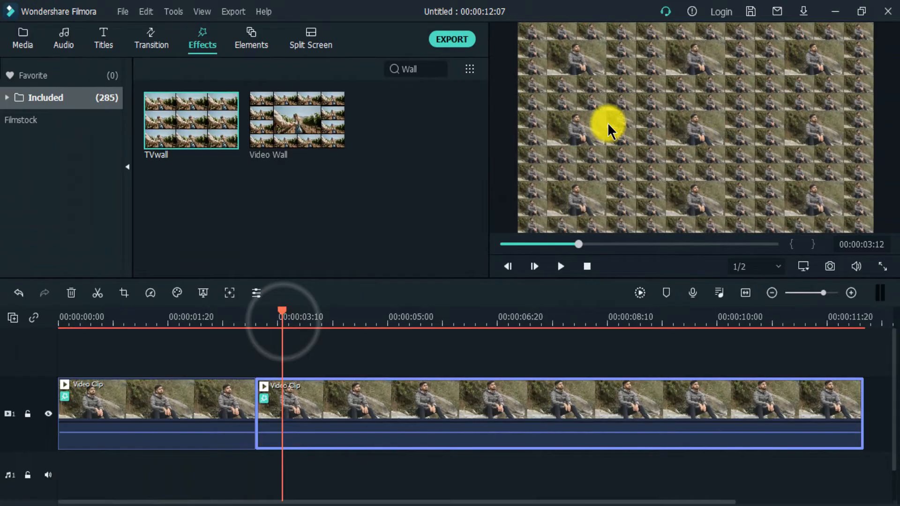
mouse_move(370, 262)
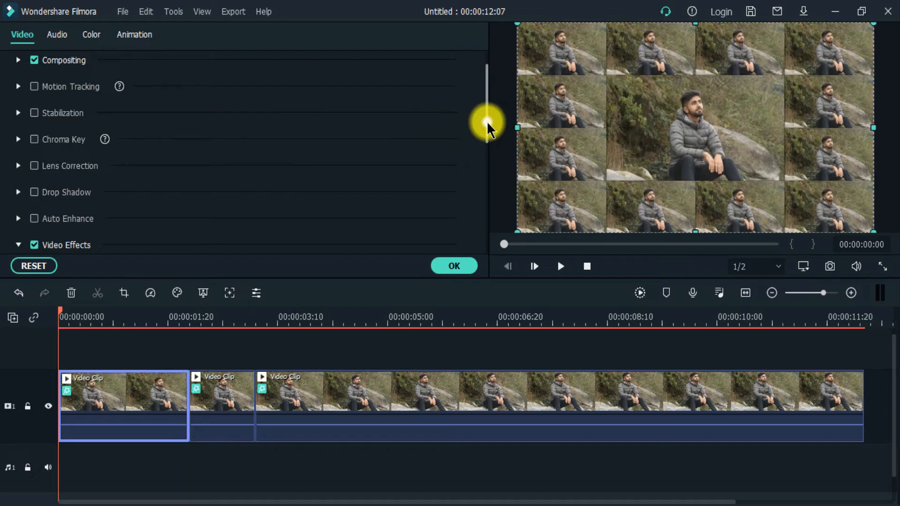
- Uncheck Video Effects so the first clip plays as plain full-frame footage
left_click(34, 167)
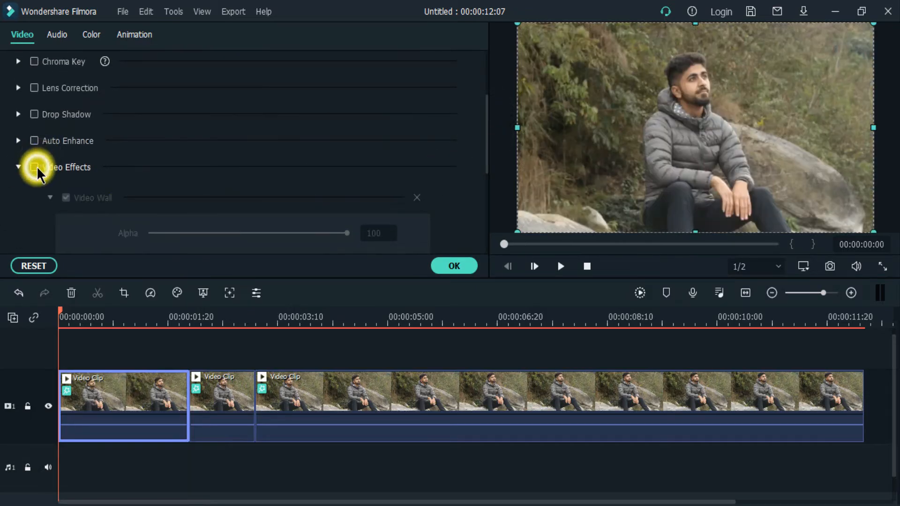